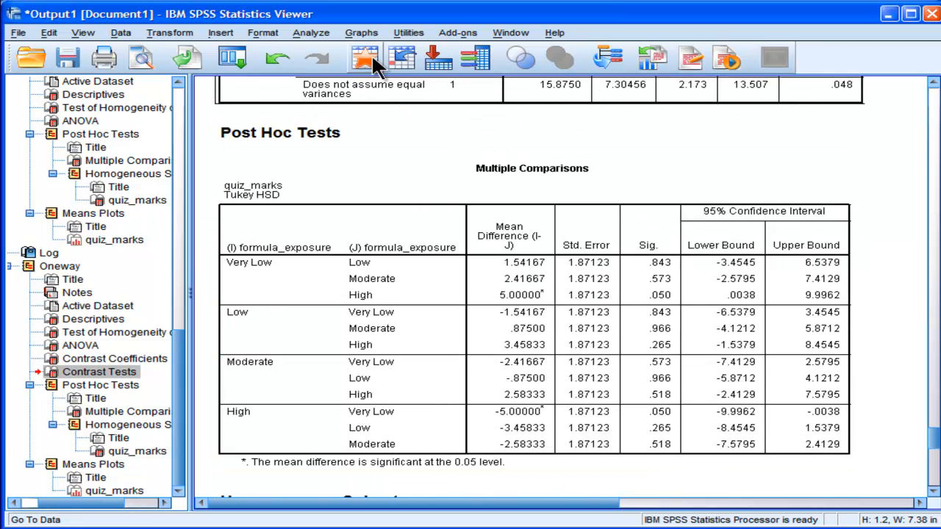
Open the Analyze menu and point at General Linear Model > Univariate.
click(311, 32)
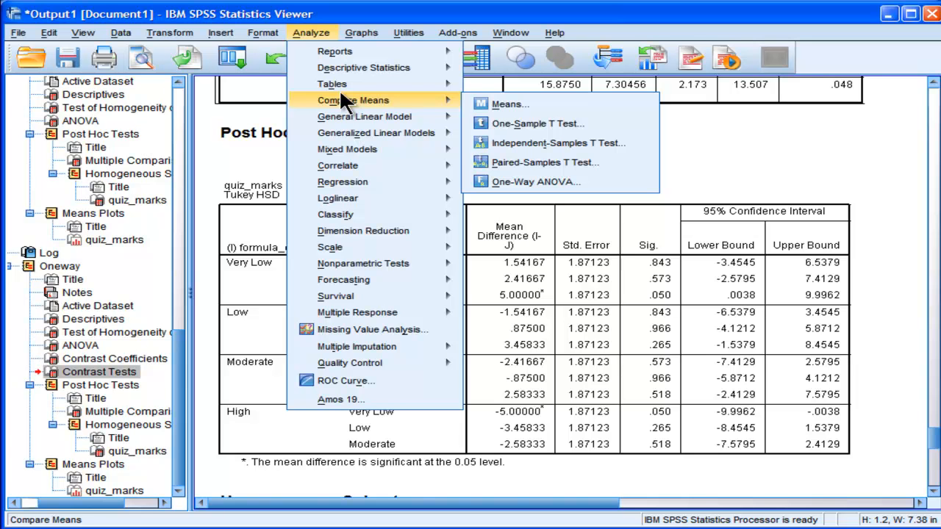
mouse_move(364, 116)
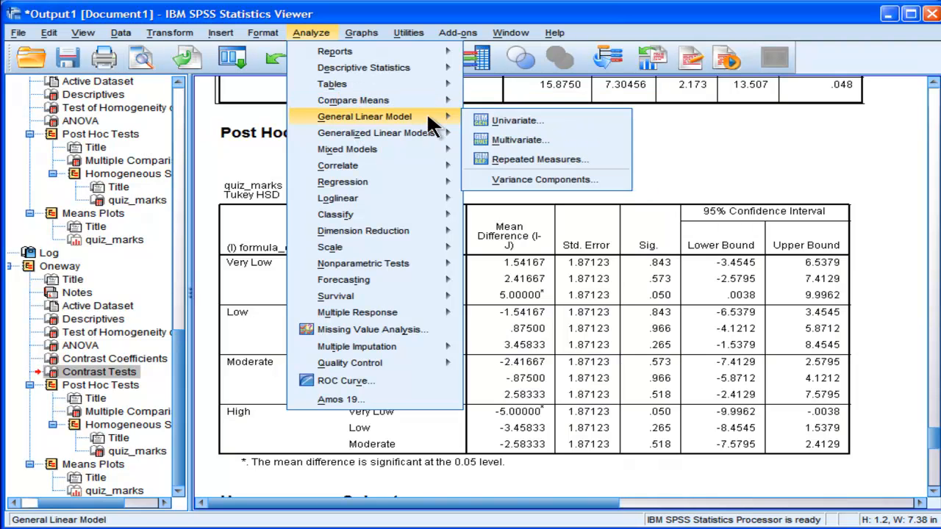
mouse_move(517, 120)
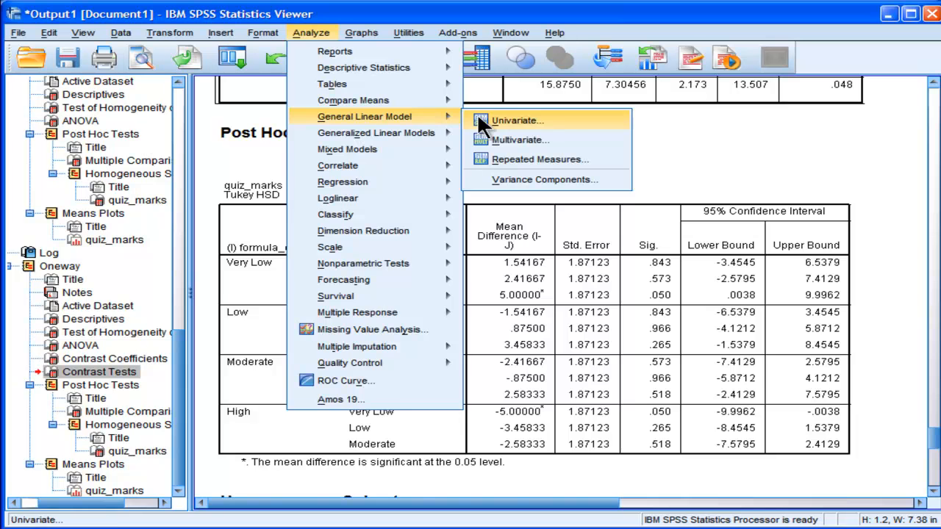
Start a Univariate GLM with quiz_marks as dependent and formula_exposure as fixed factor.
click(517, 120)
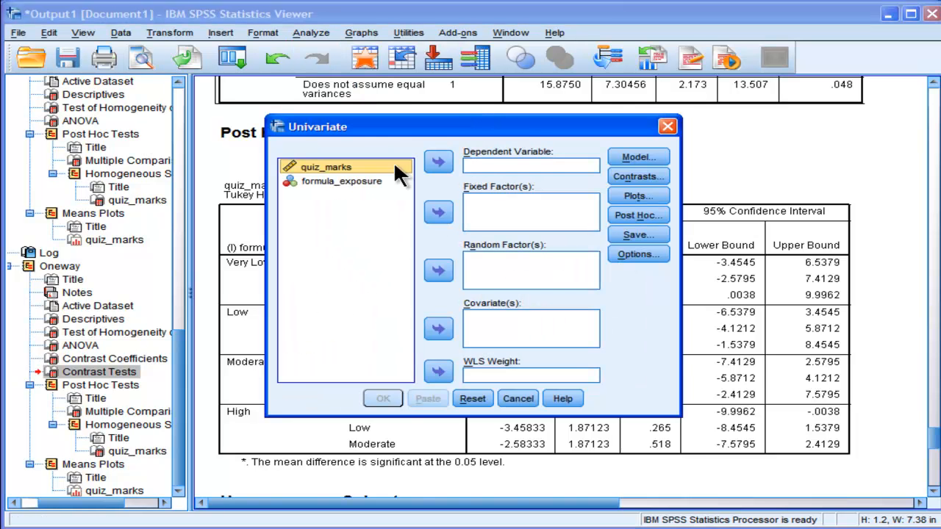
click(438, 161)
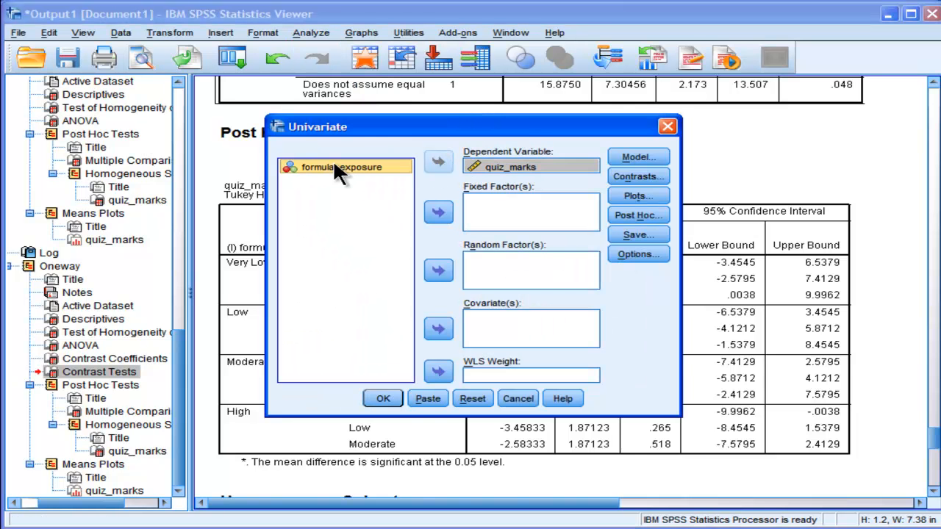
click(438, 213)
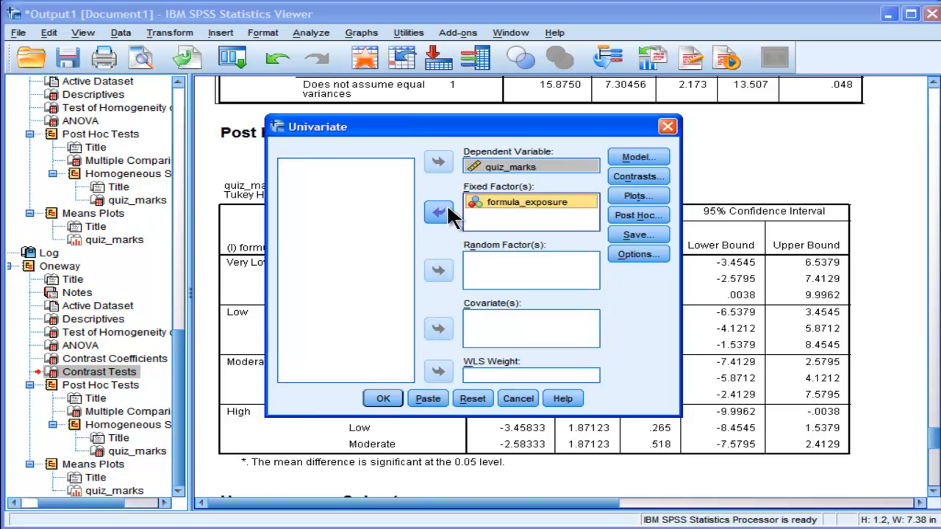
mouse_move(635, 278)
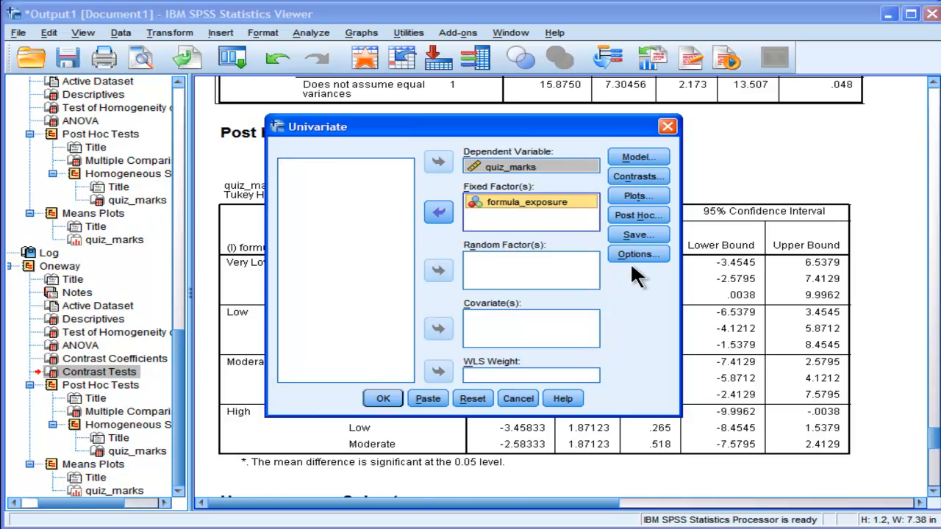
Request descriptive statistics and estimates of effect size in the Univariate options.
click(637, 253)
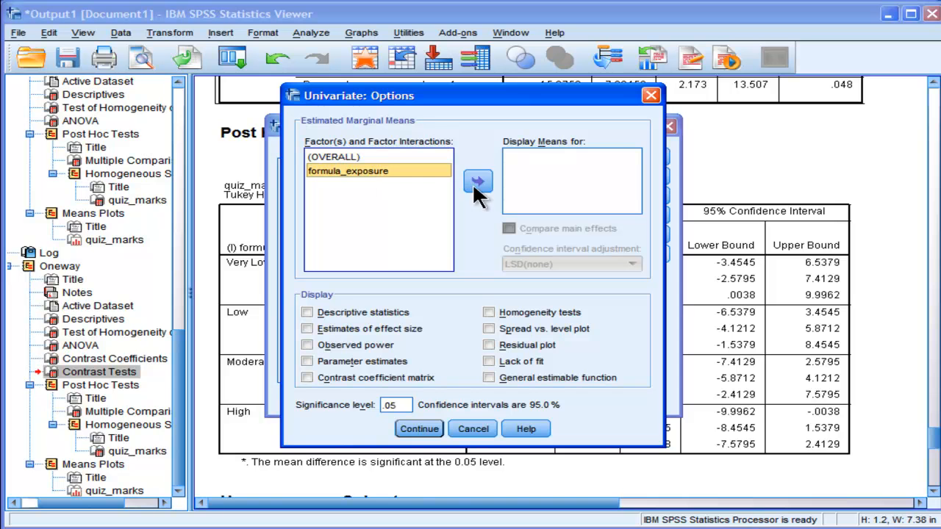
click(307, 312)
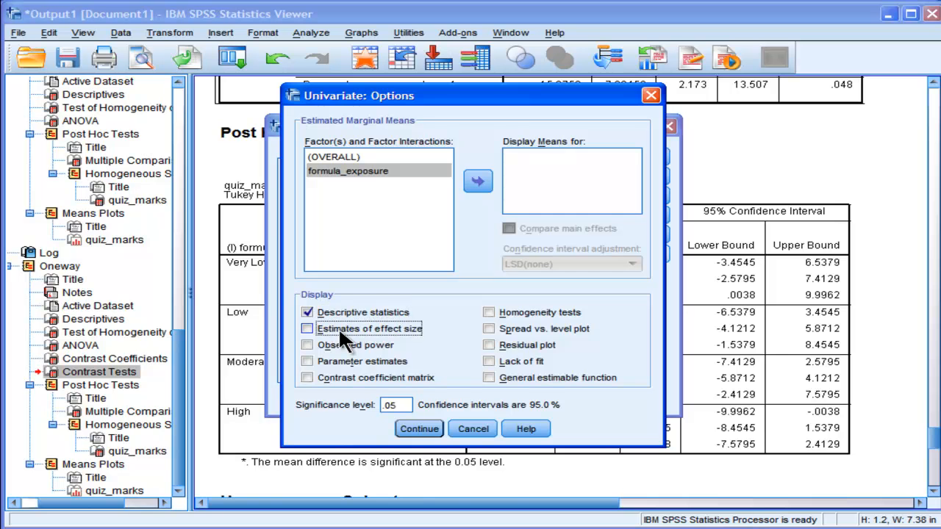
click(307, 328)
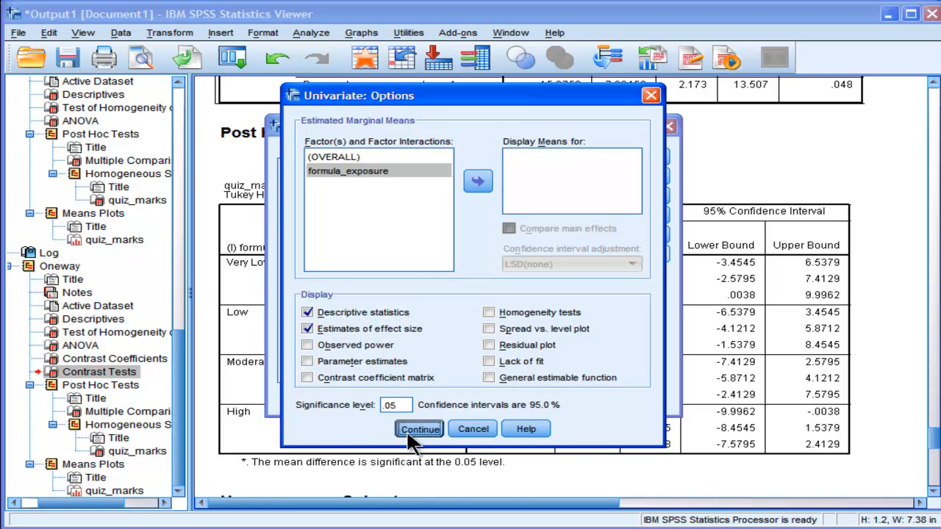
click(419, 429)
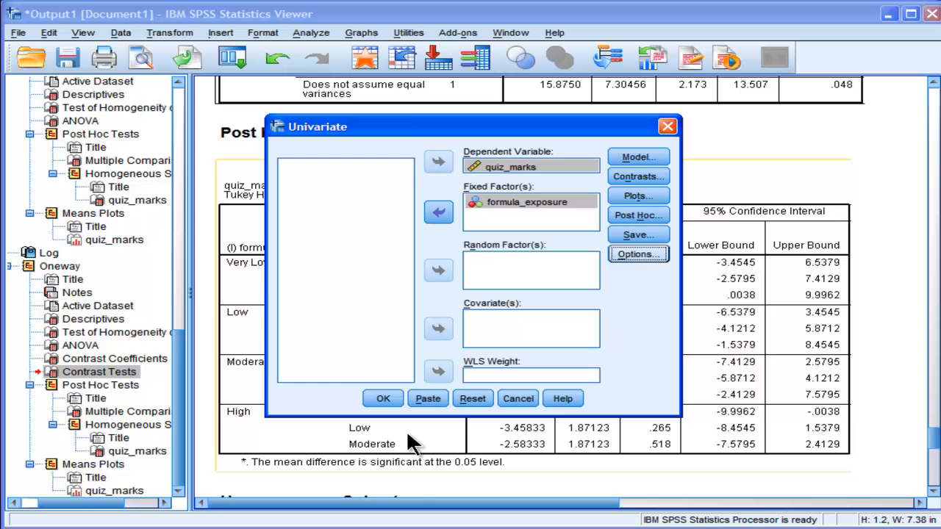
mouse_move(428, 399)
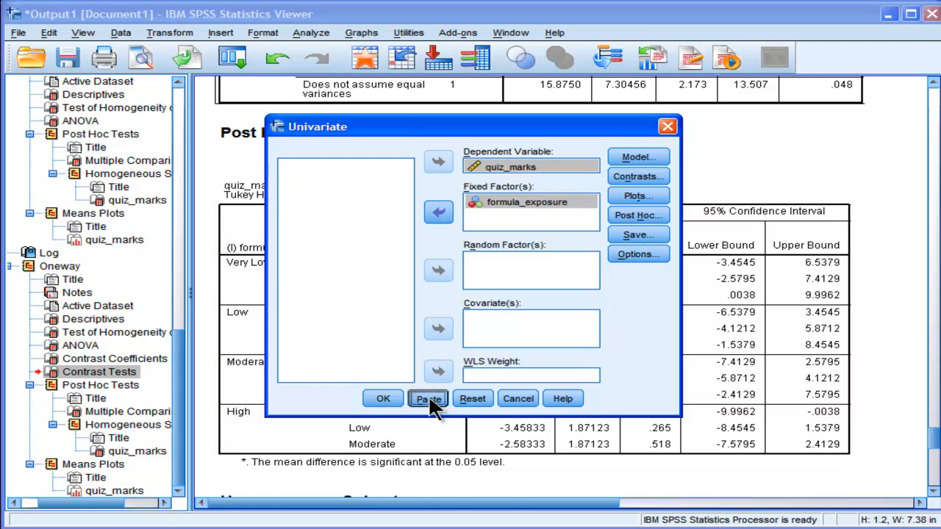
mouse_move(593, 286)
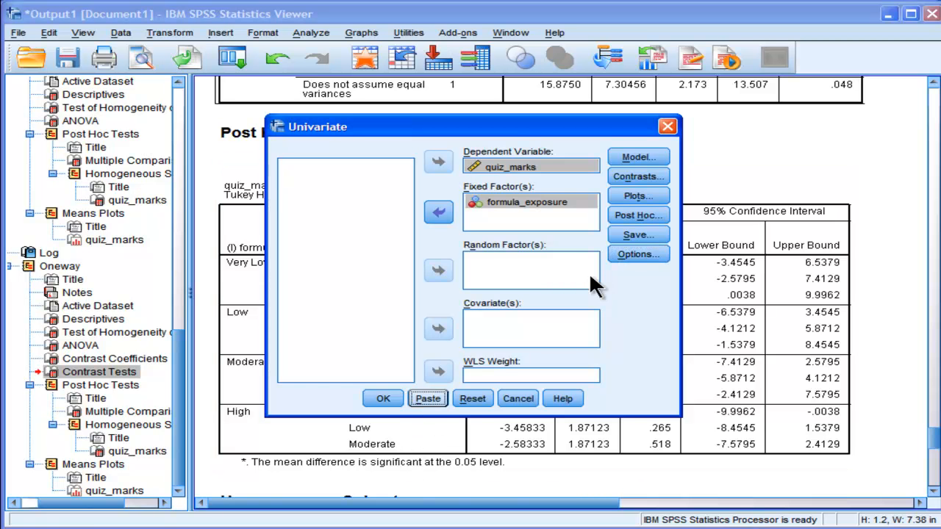
Set a Polynomial contrast on formula_exposure and paste the UNIANOVA syntax.
click(636, 176)
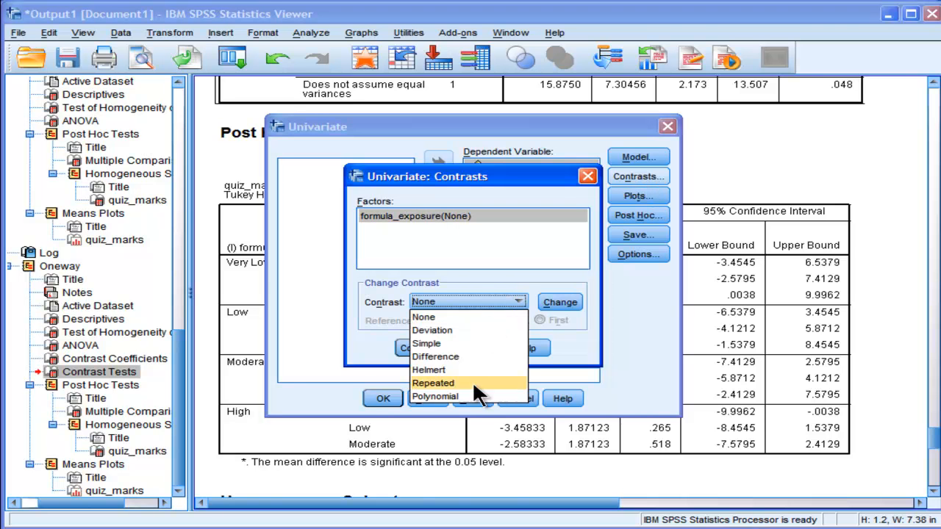
click(433, 383)
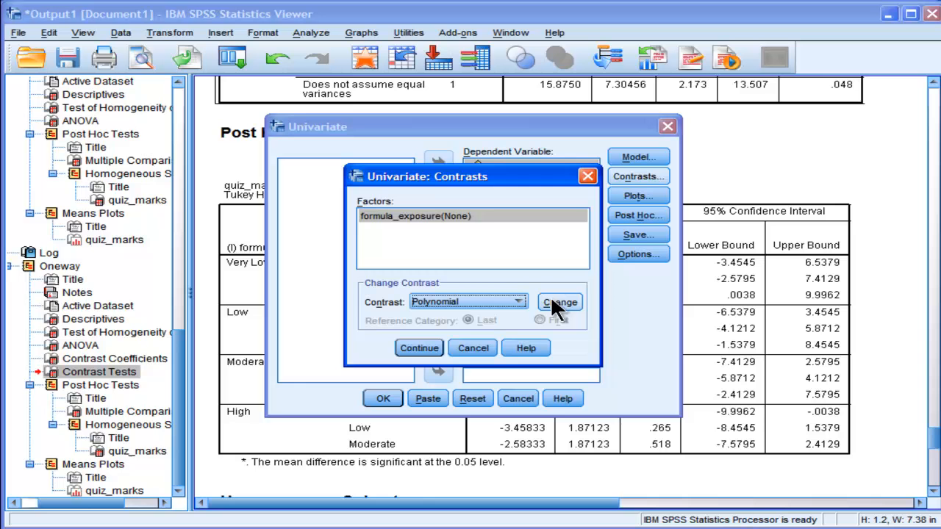
click(560, 302)
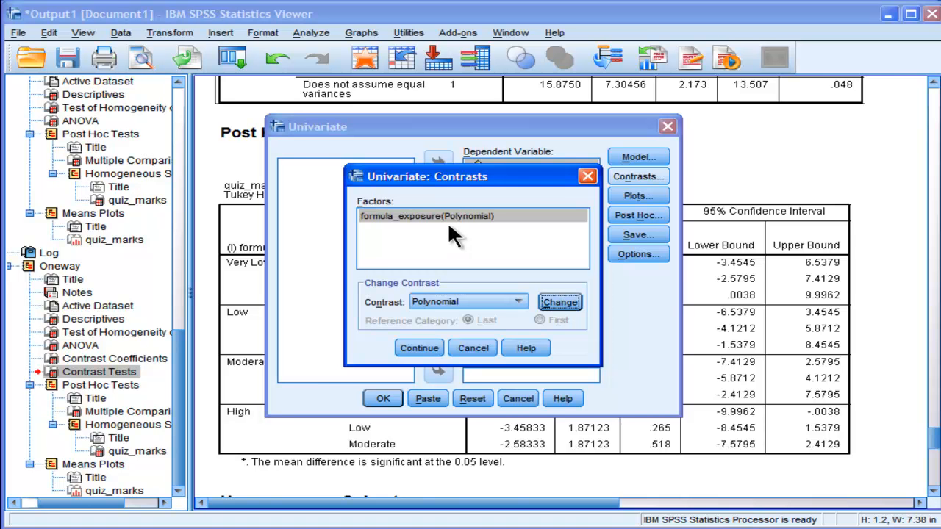
click(419, 348)
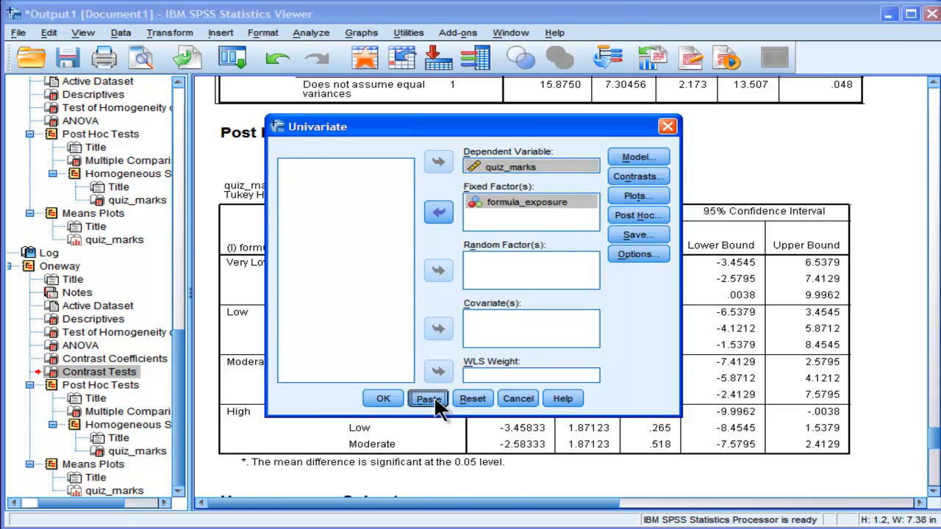
click(428, 397)
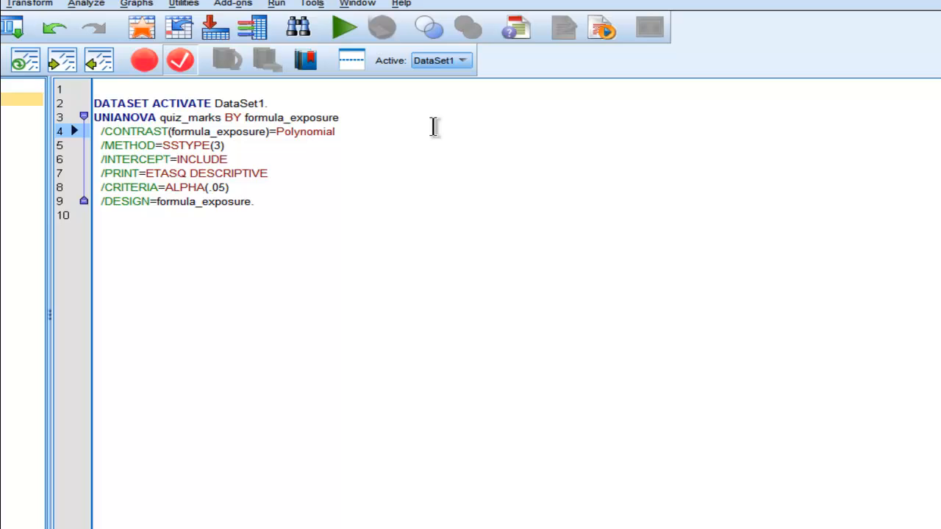
Edit the syntax contrast from Polynomial to SPECIAL(3 1 -1 -3).
key(Backspace)
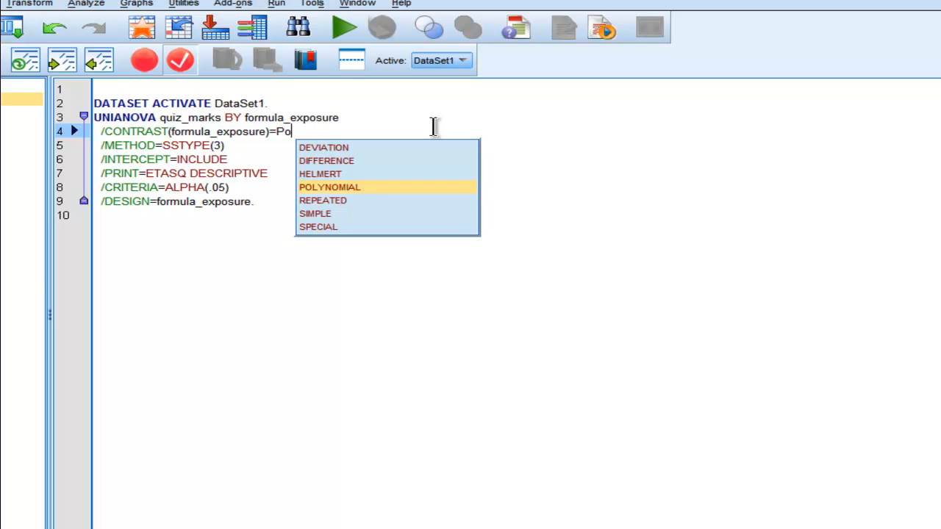
key(Backspace)
text(SPEC)
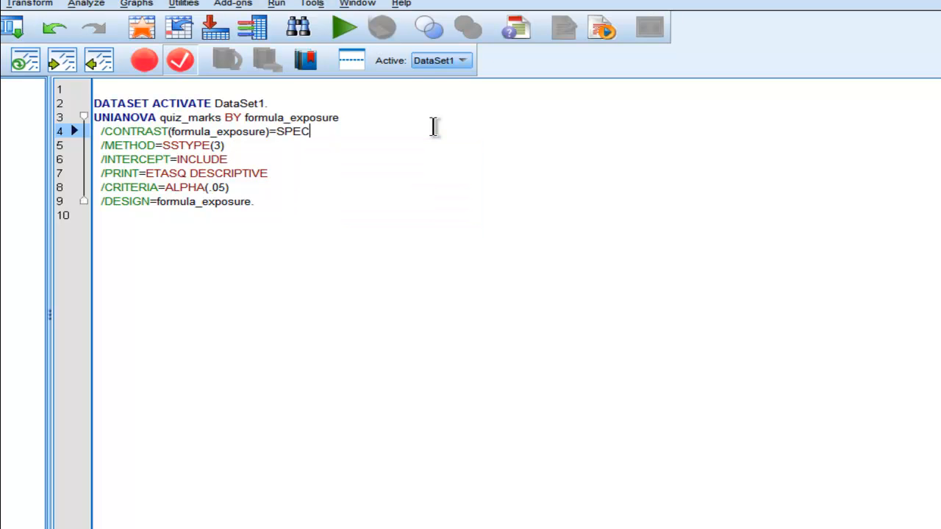
text(IAL()
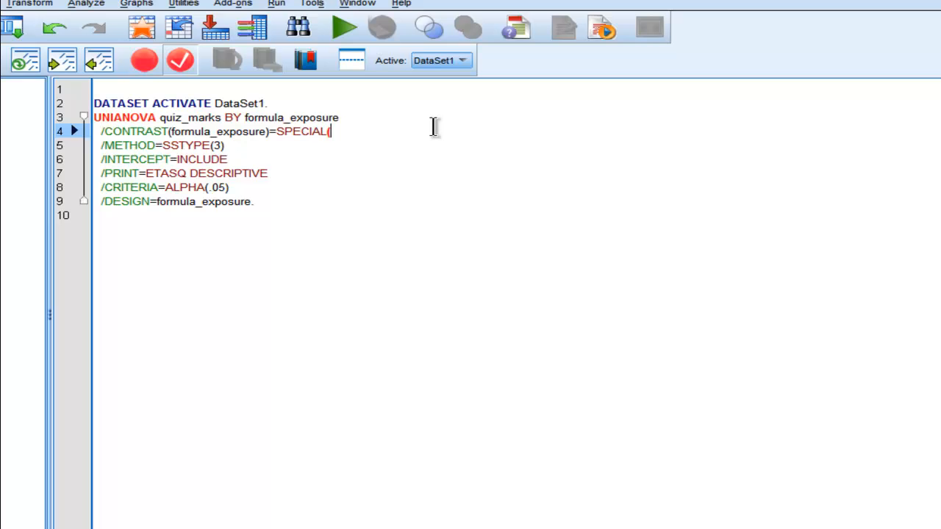
text(3 1)
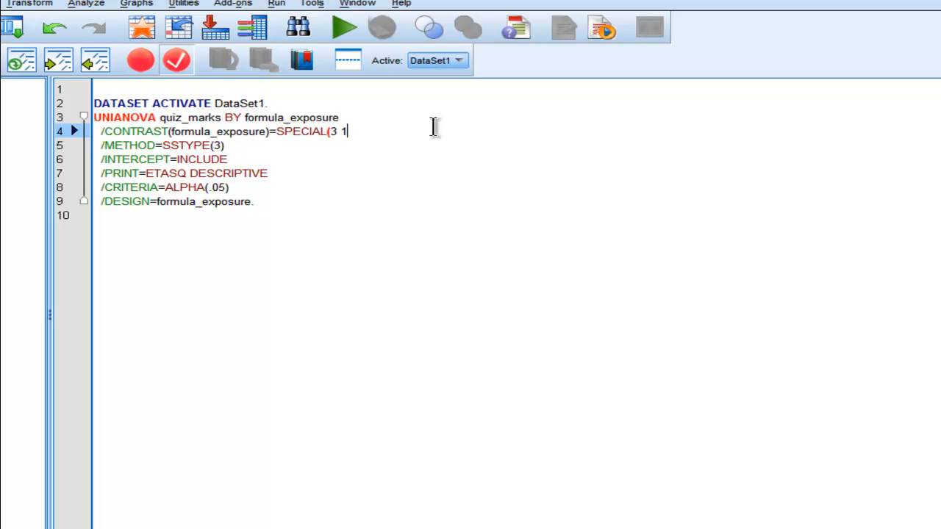
text(-1 -3)
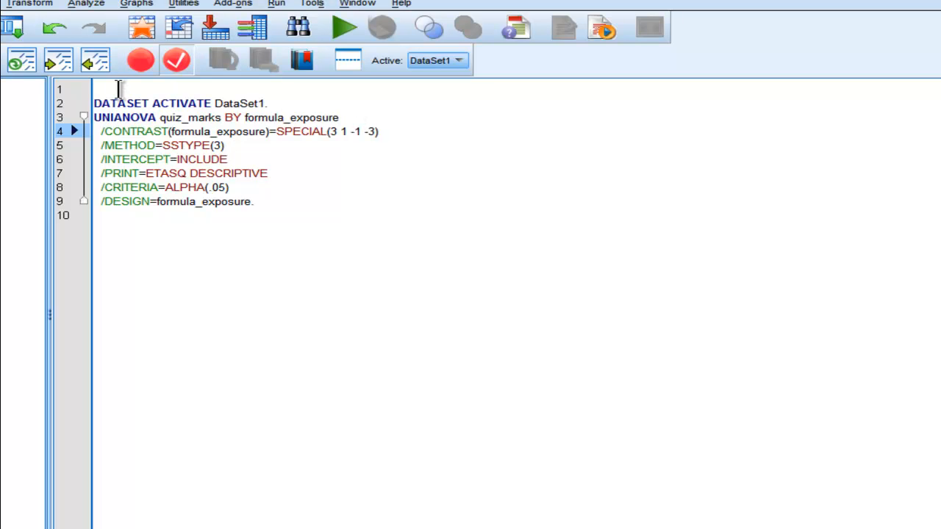
Run all the syntax to produce the univariate ANOVA output.
click(140, 60)
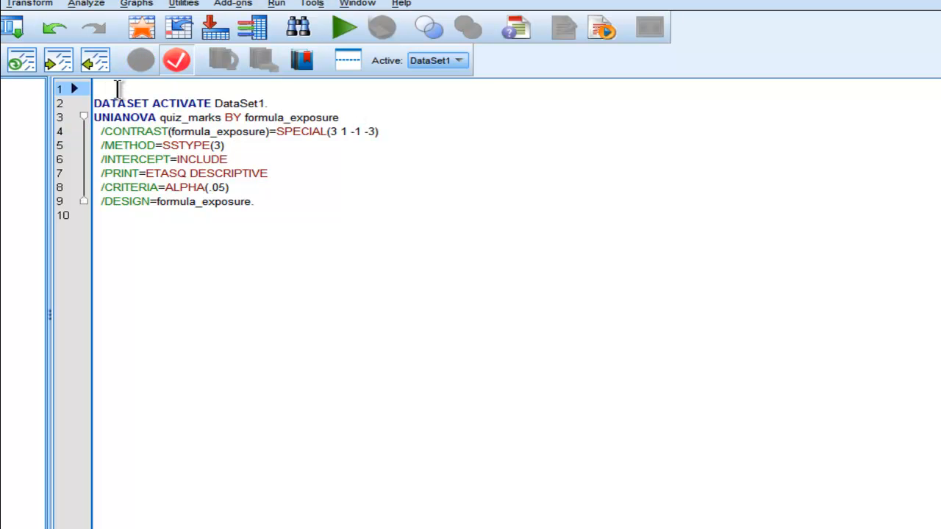
mouse_move(144, 89)
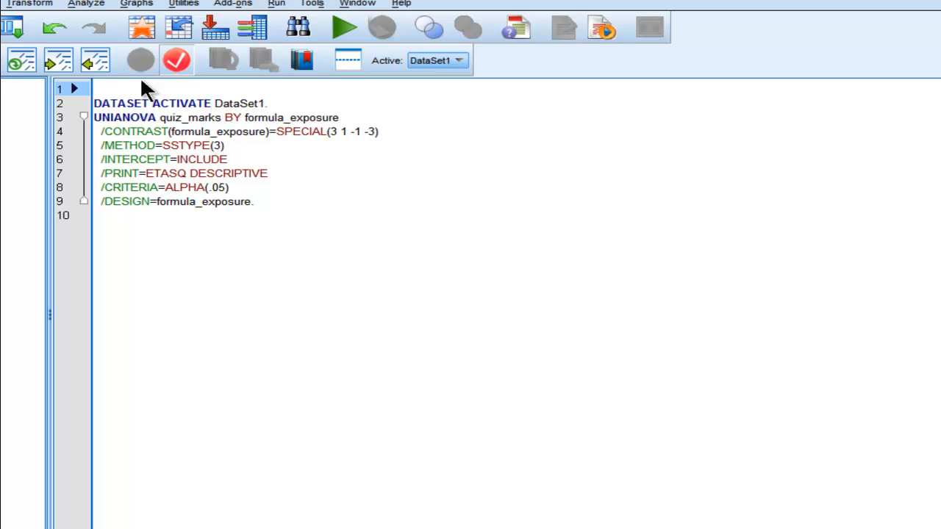
click(276, 4)
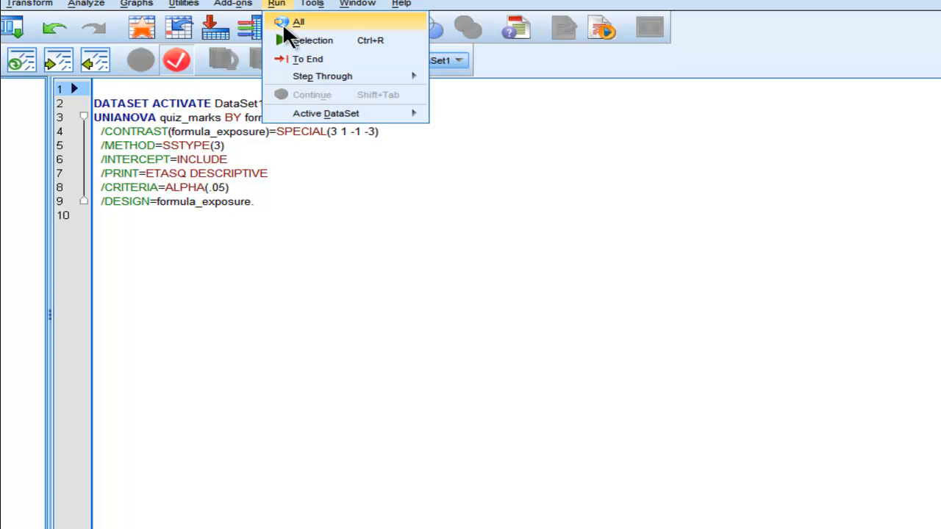
click(298, 21)
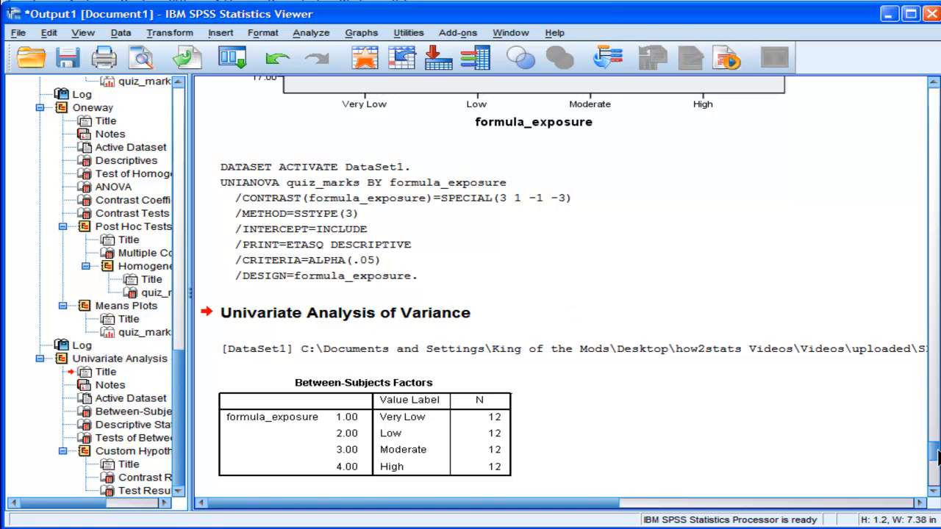
Scroll to the Custom Hypothesis Tests table showing F = 7.197, p = .010, partial eta squared .141.
scroll(down, 3)
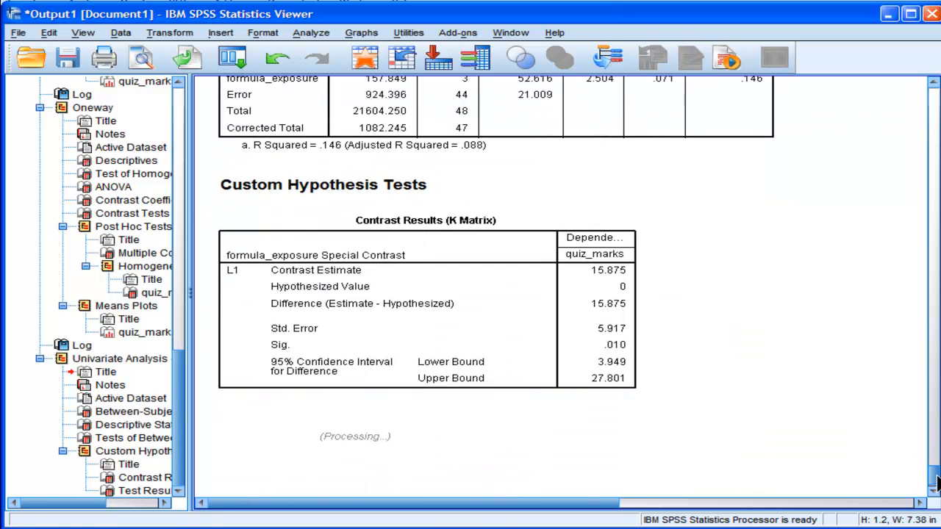
scroll(down, 3)
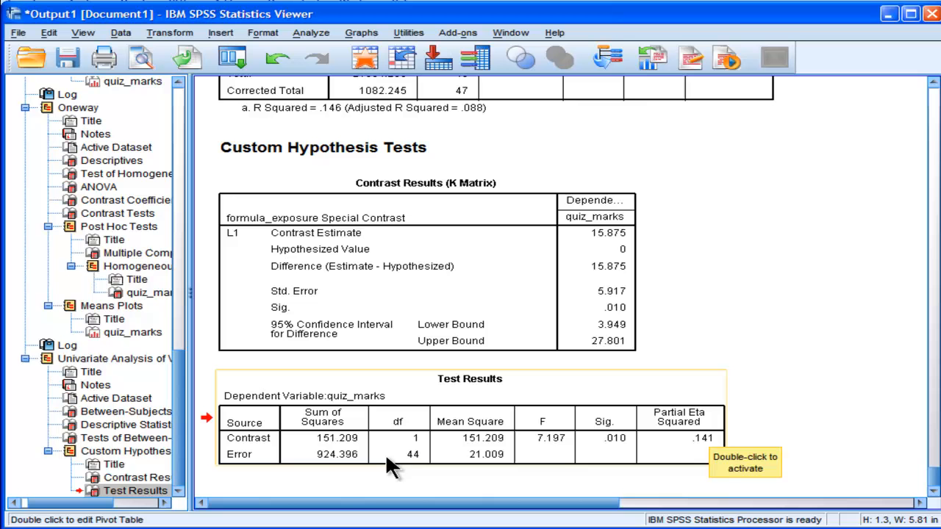
mouse_move(555, 460)
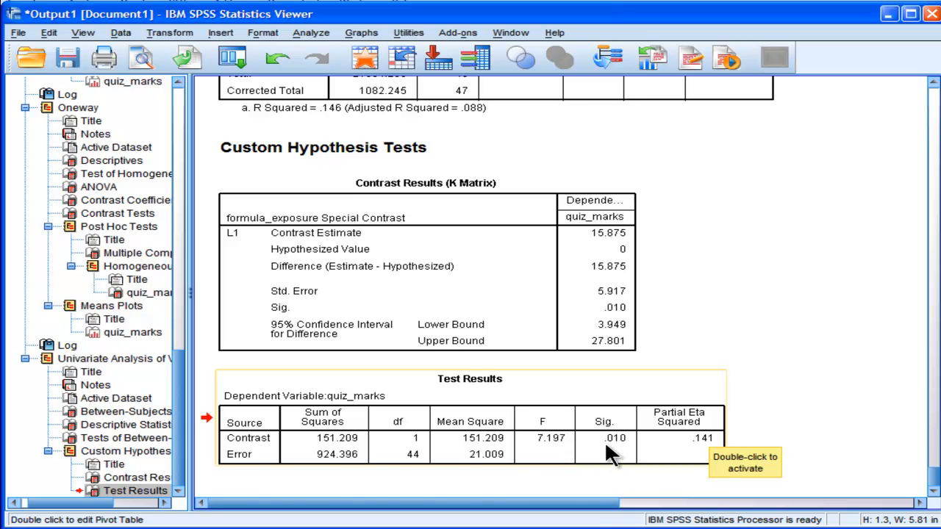
mouse_move(503, 428)
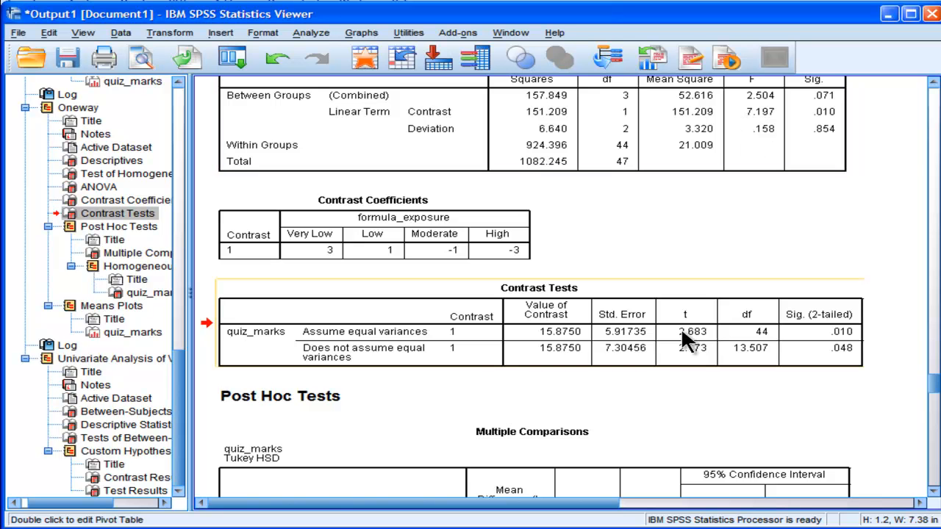
mouse_move(687, 340)
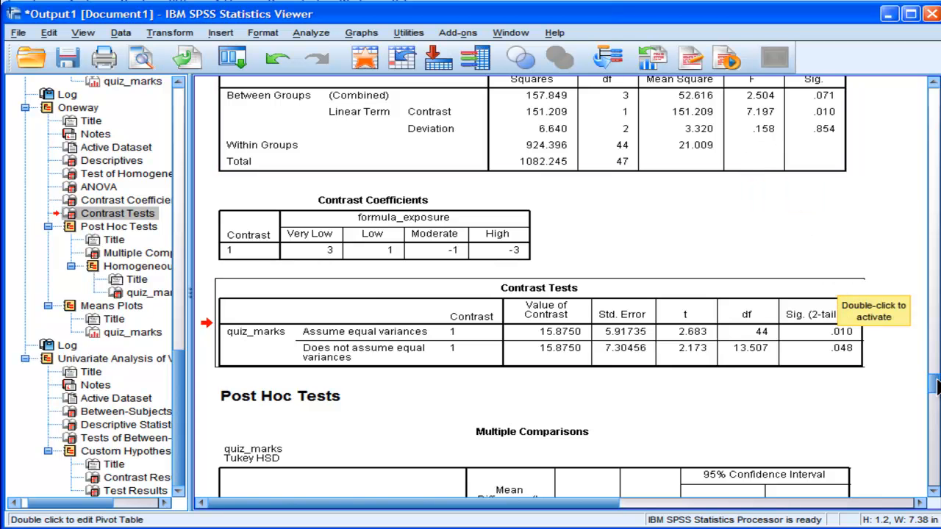
scroll(down, 3)
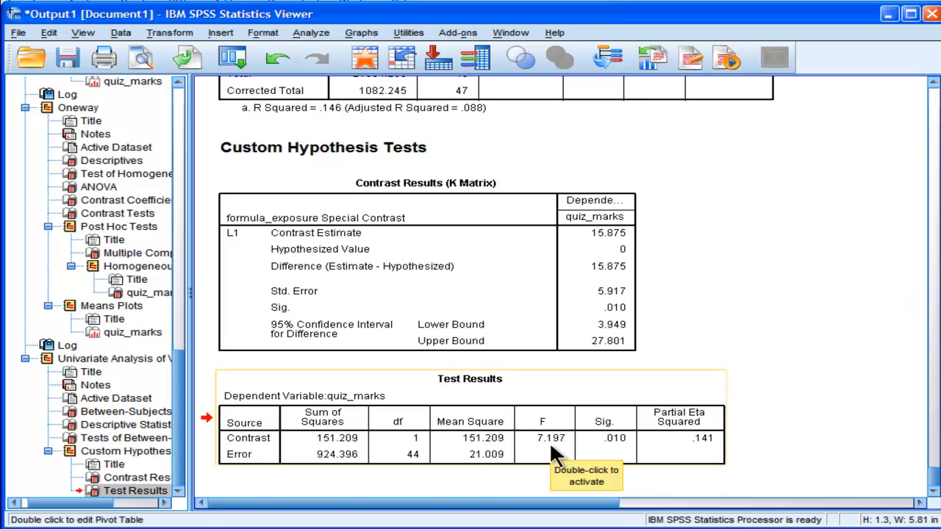
mouse_move(683, 427)
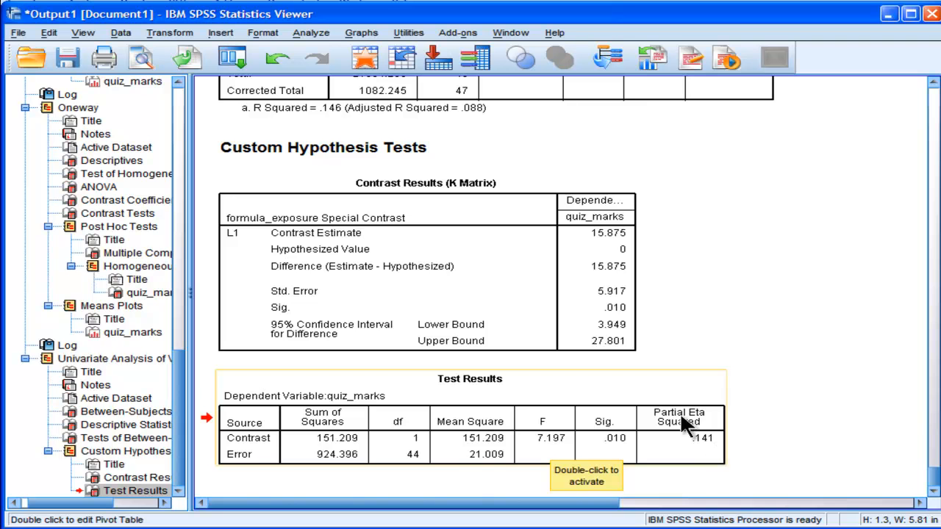
mouse_move(709, 456)
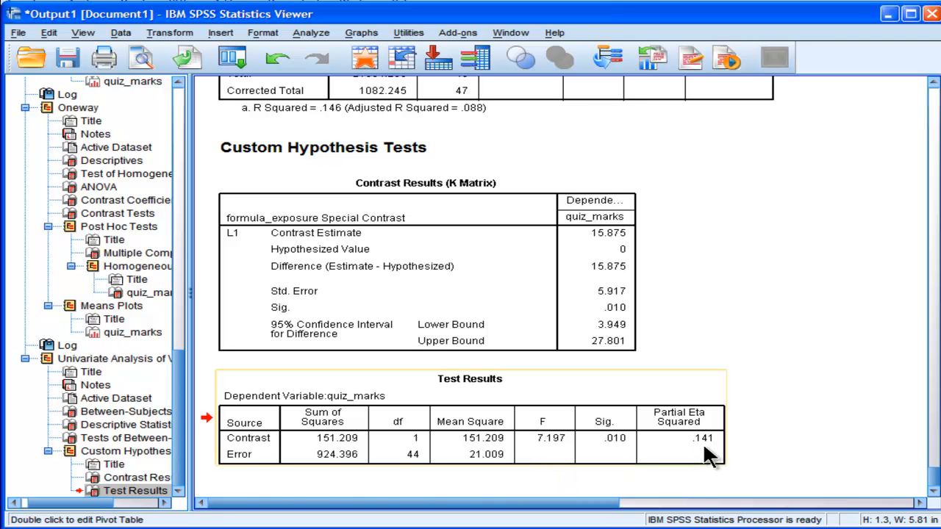
mouse_move(716, 448)
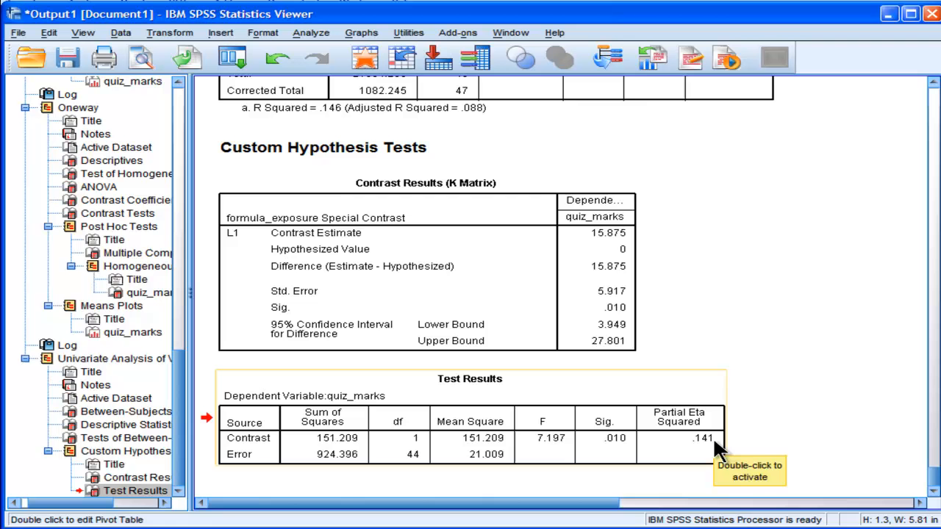
mouse_move(786, 445)
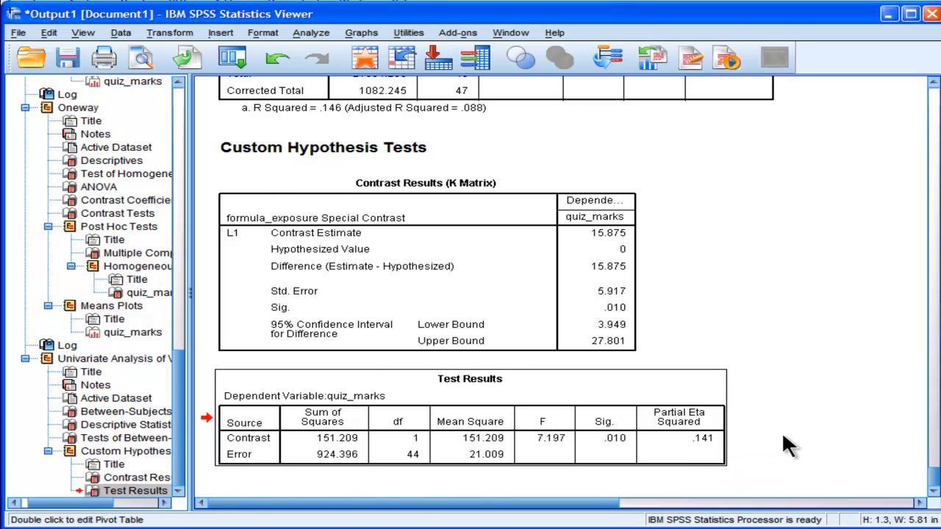
Scroll through the output back to the Oneway Contrast Tests table (t = 2.683, df 44).
scroll(up, 3)
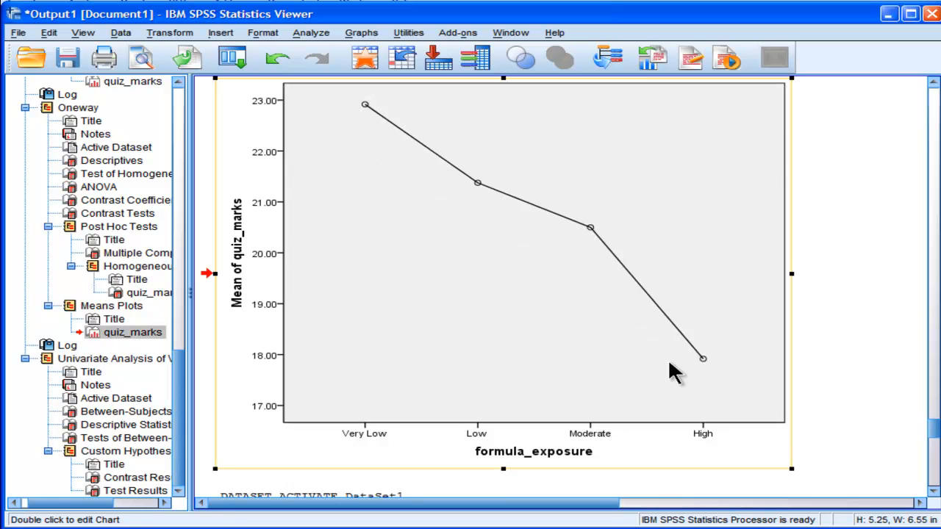
mouse_move(678, 476)
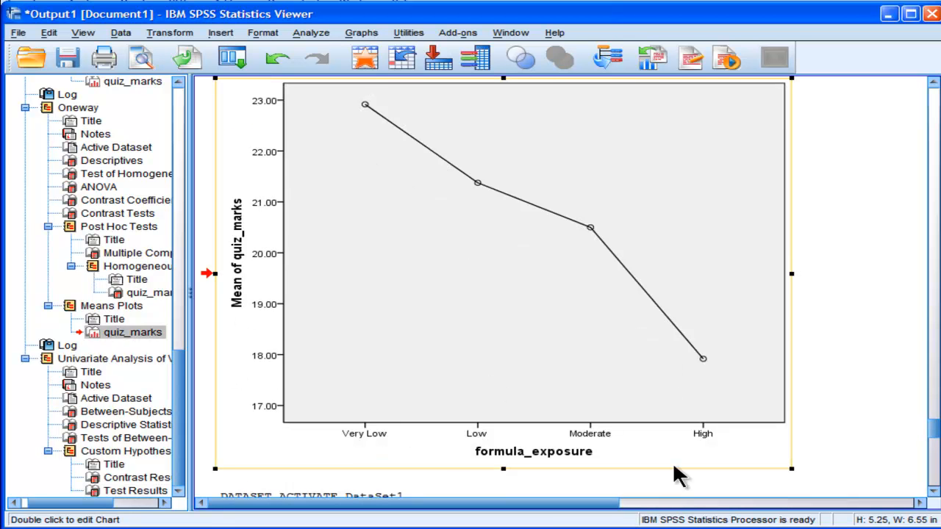
mouse_move(790, 471)
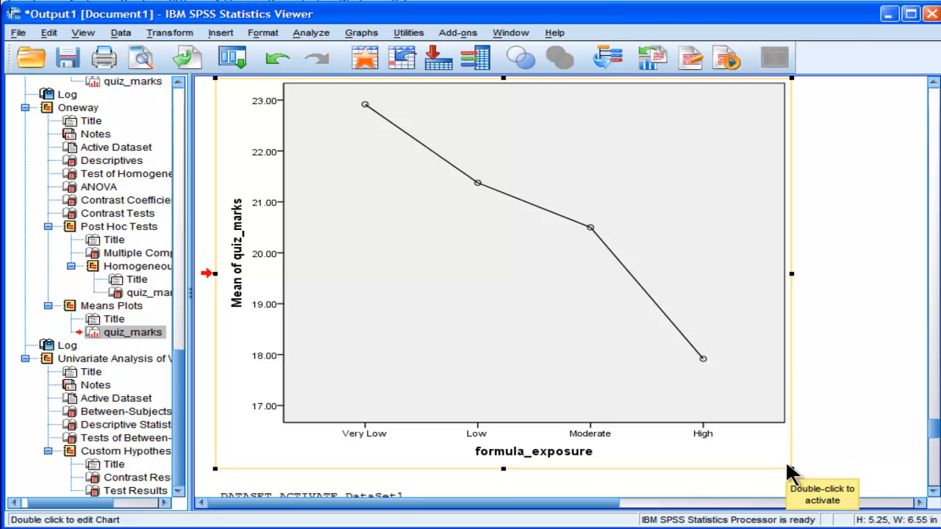
mouse_move(934, 437)
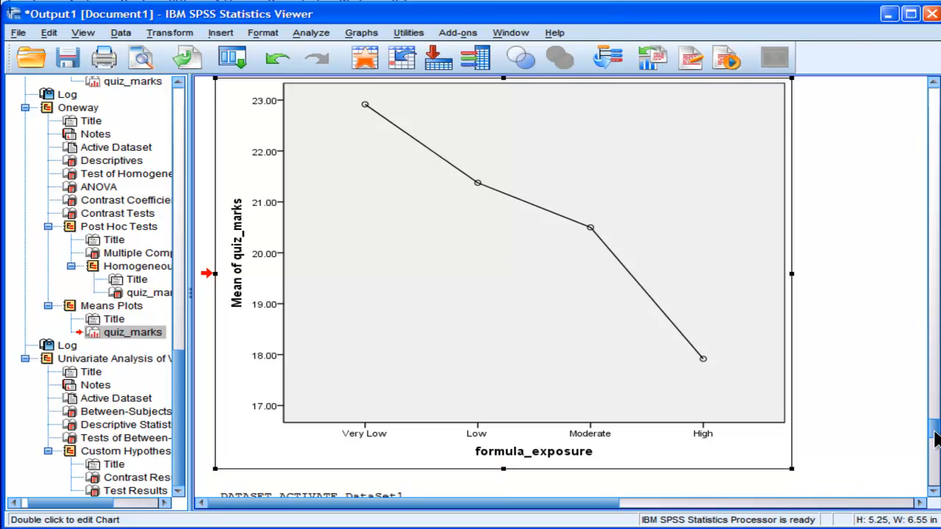
scroll(down, 3)
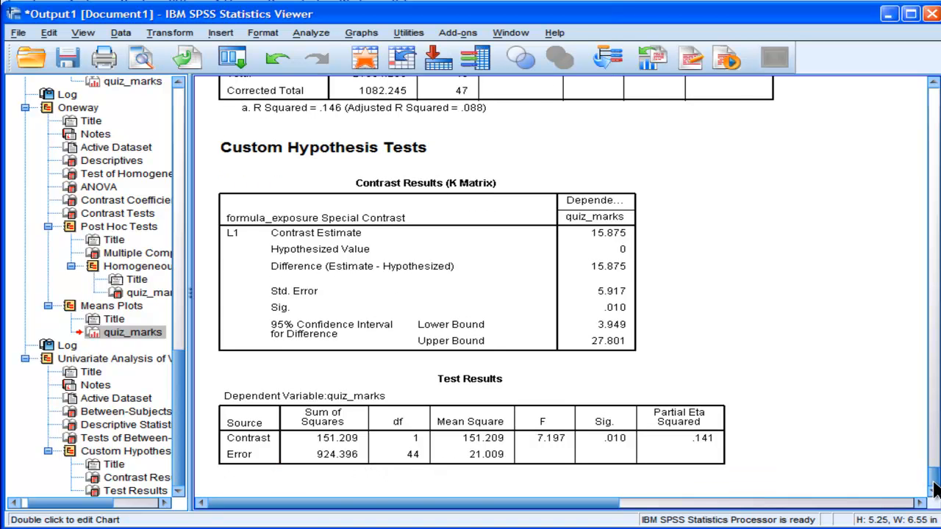
scroll(up, 3)
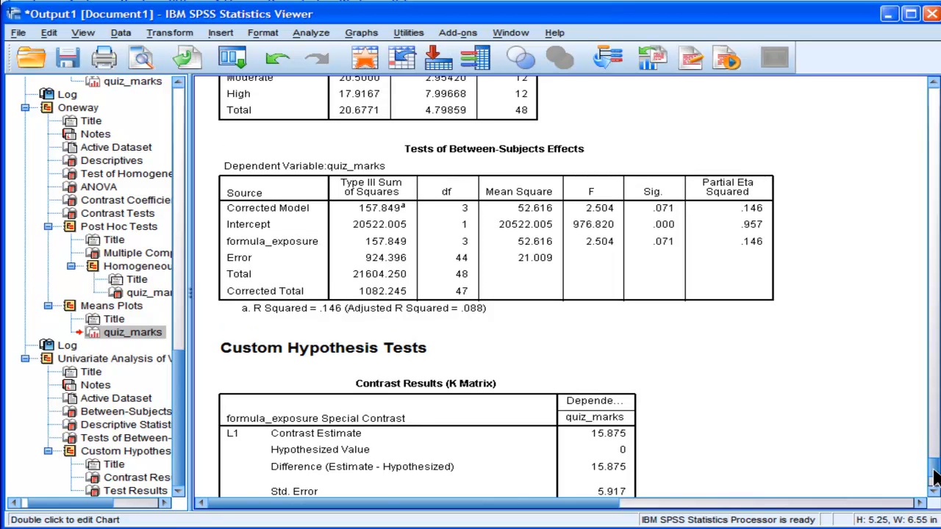
scroll(up, 3)
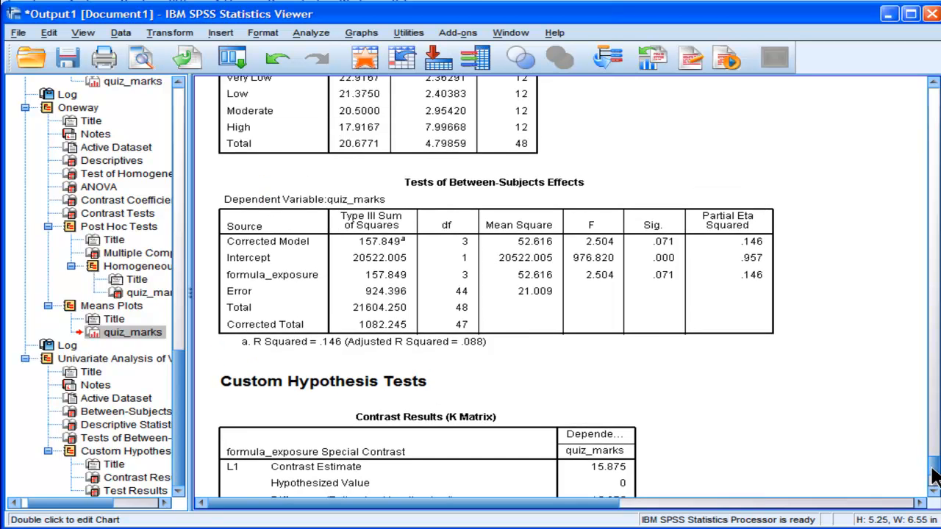
scroll(up, 3)
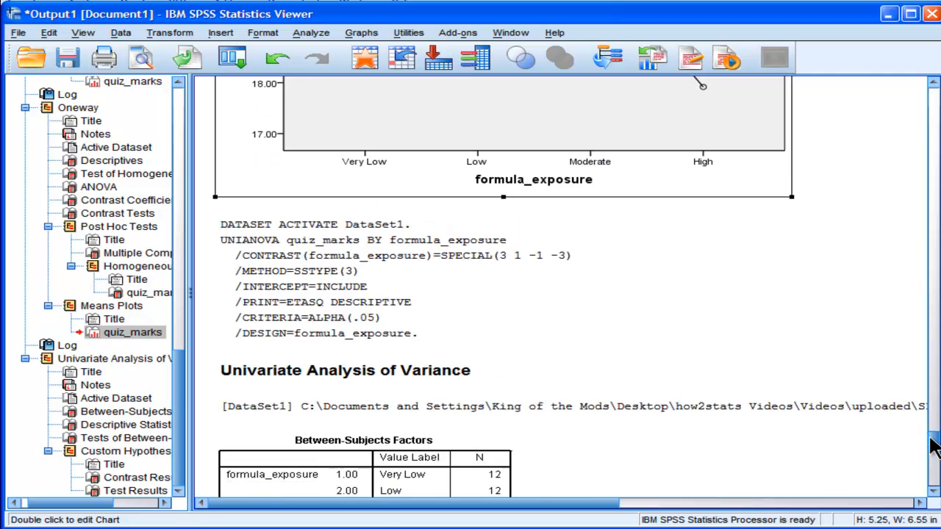
scroll(down, 3)
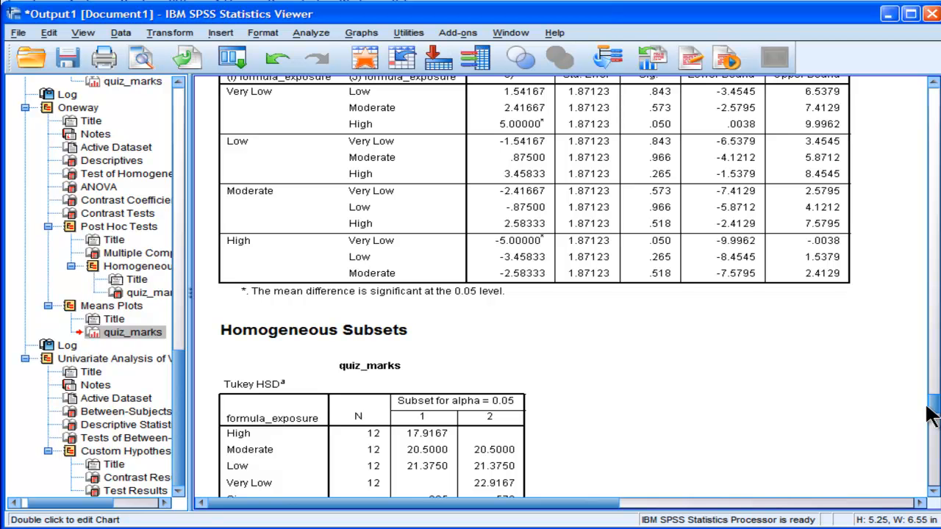
scroll(down, 3)
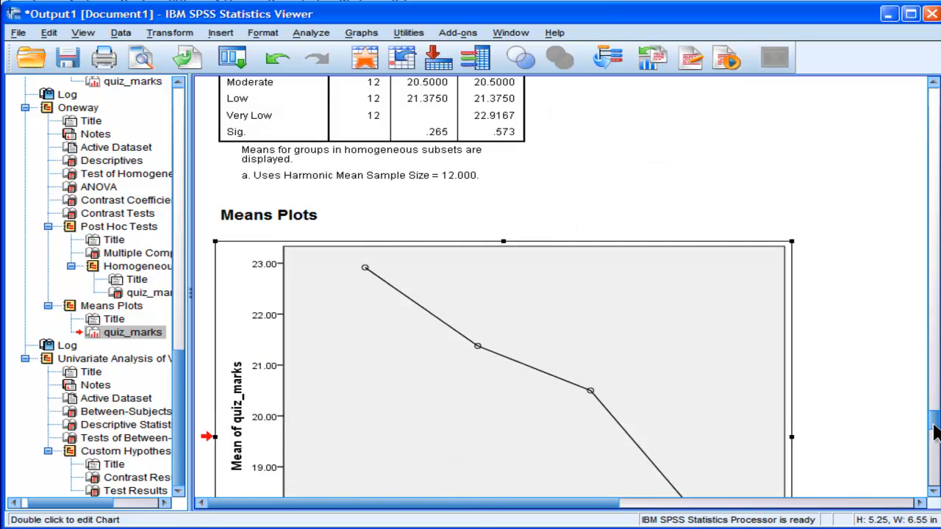
scroll(down, 3)
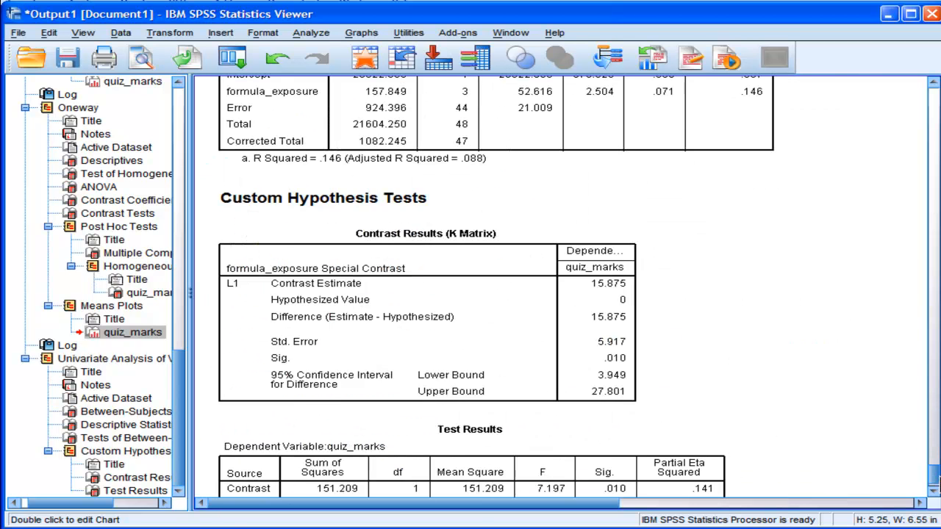
scroll(down, 3)
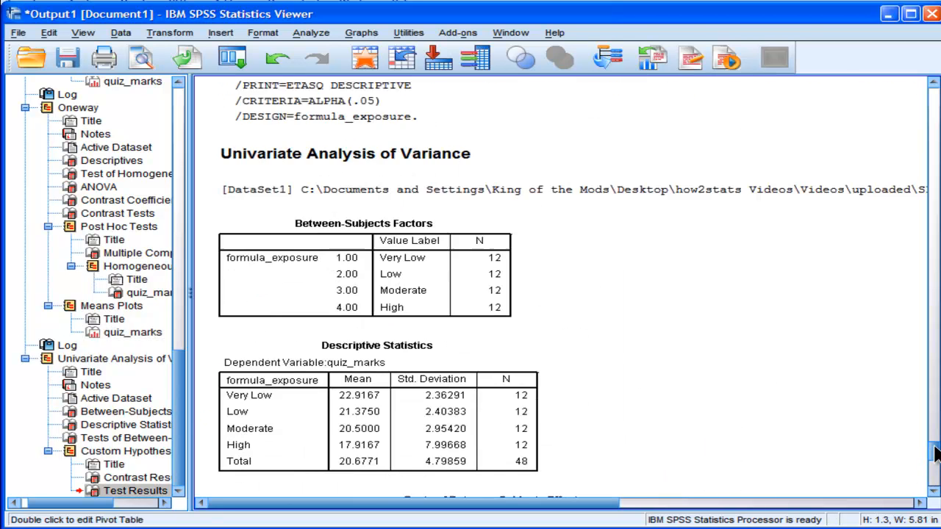
scroll(down, 3)
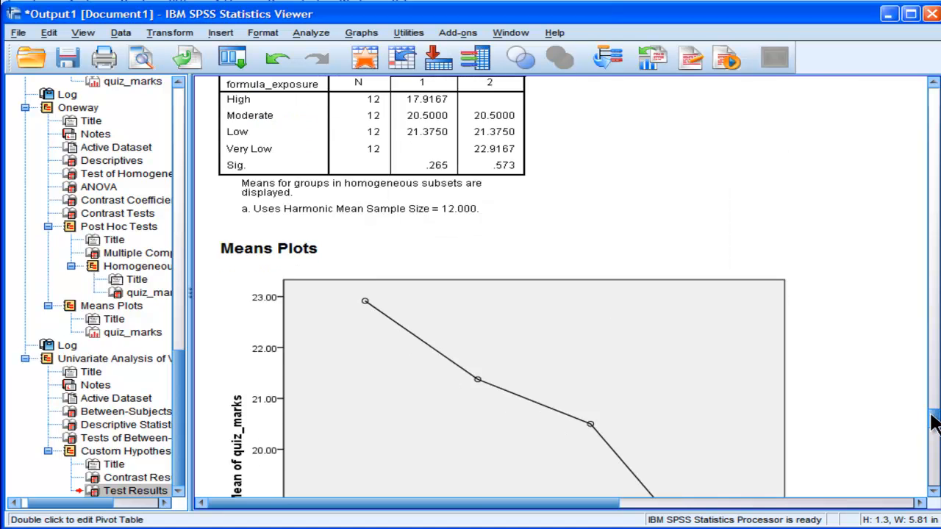
scroll(up, 3)
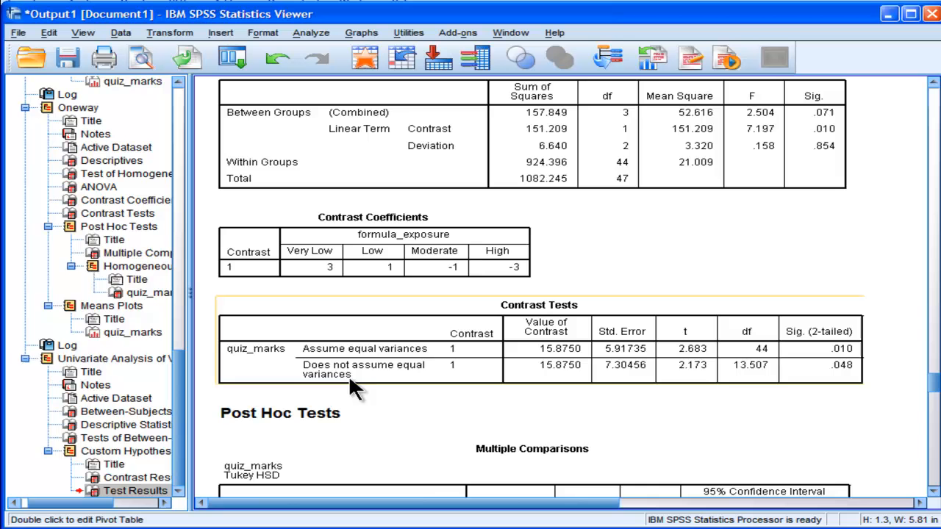
mouse_move(717, 382)
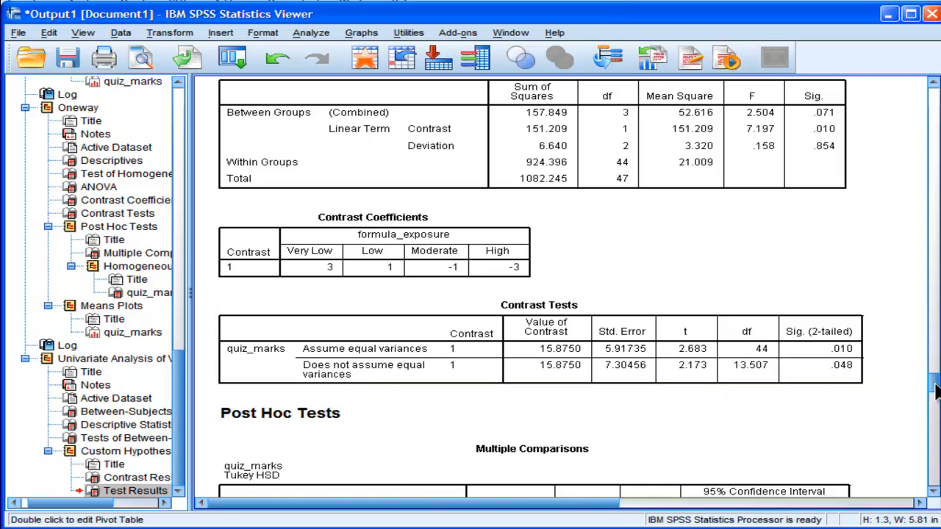
scroll(down, 3)
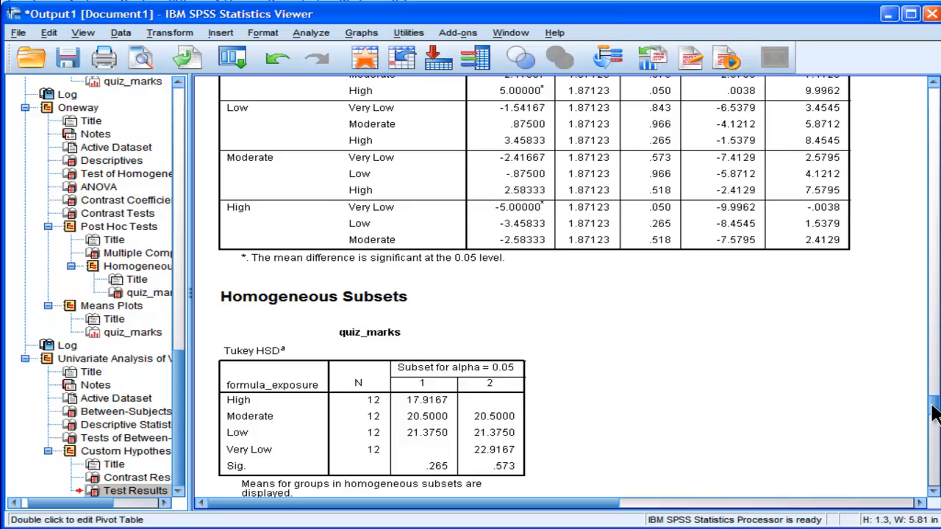
scroll(up, 3)
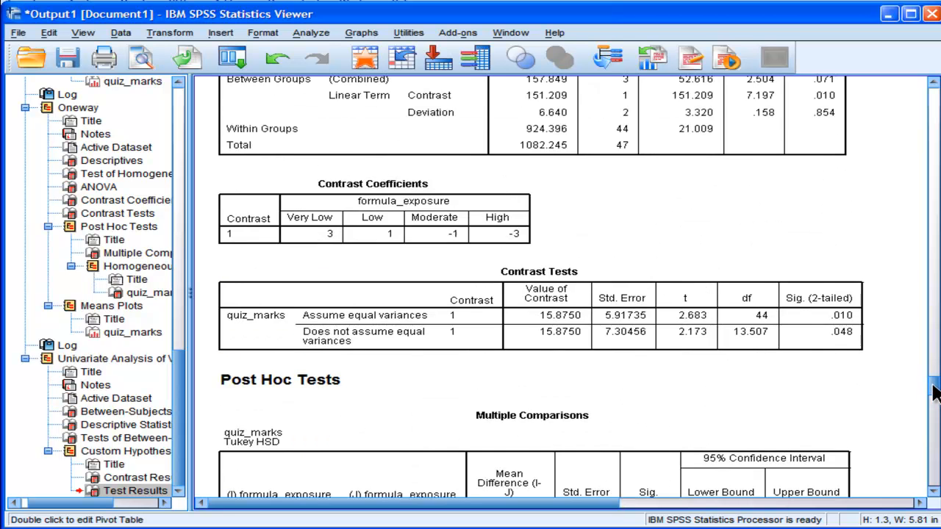
Square 2.683 in Calculator to get 7.198, matching the contrast F, then clear.
scroll(up, 3)
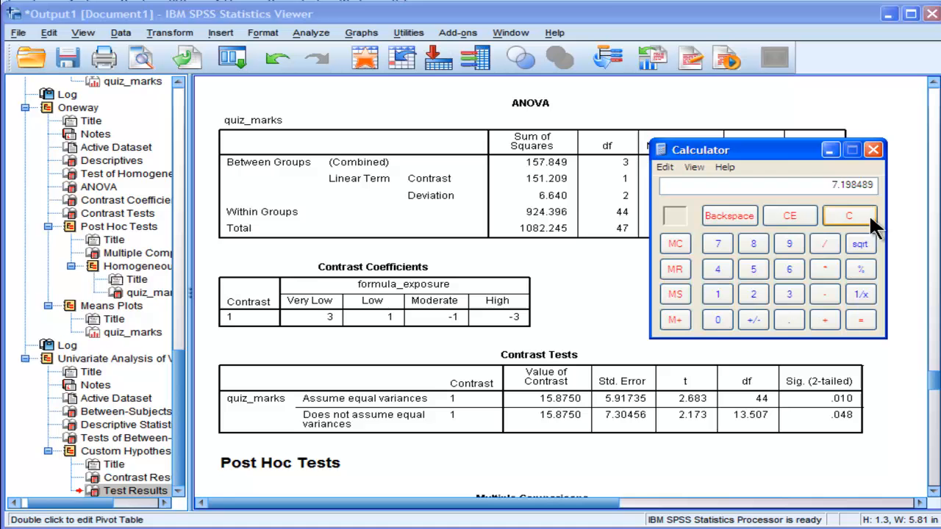
click(849, 215)
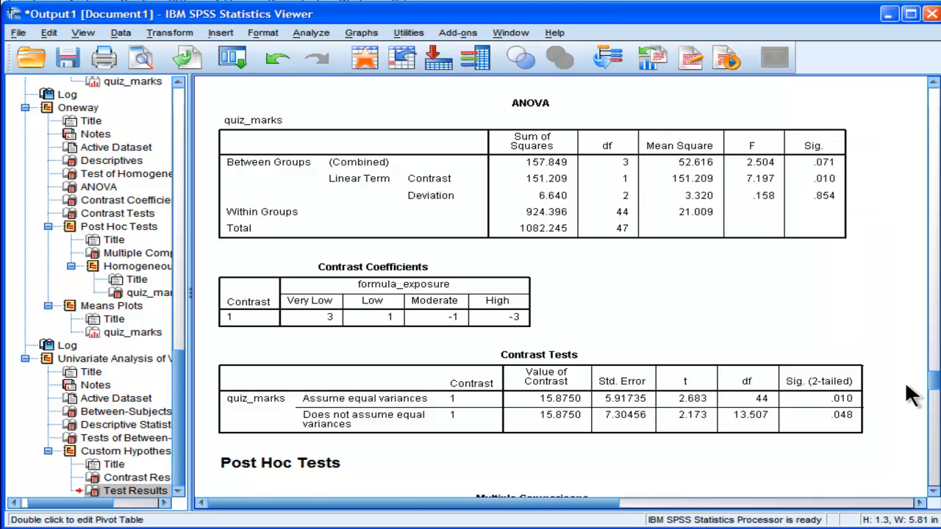
scroll(down, 3)
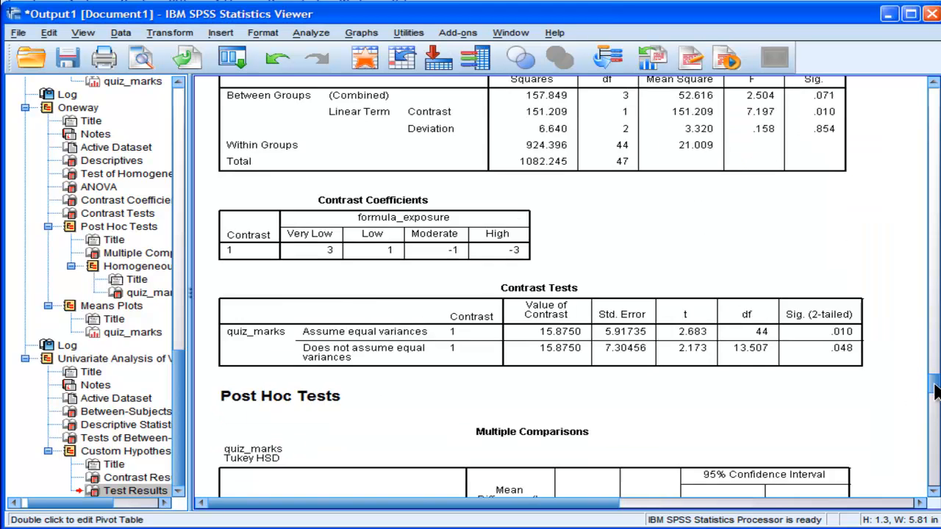
Compute 151.209/1082.245 = 0.1397 to check partial eta squared .141, then close Calculator.
scroll(down, 3)
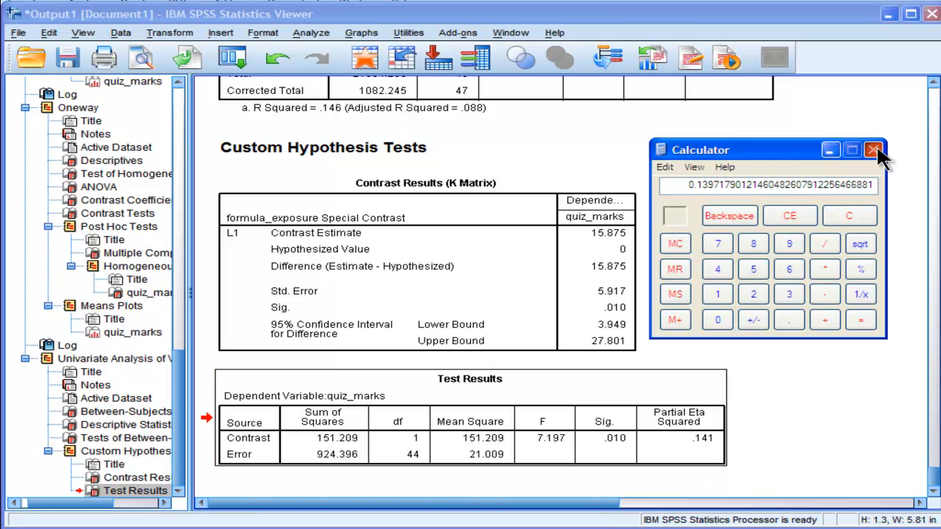
click(874, 150)
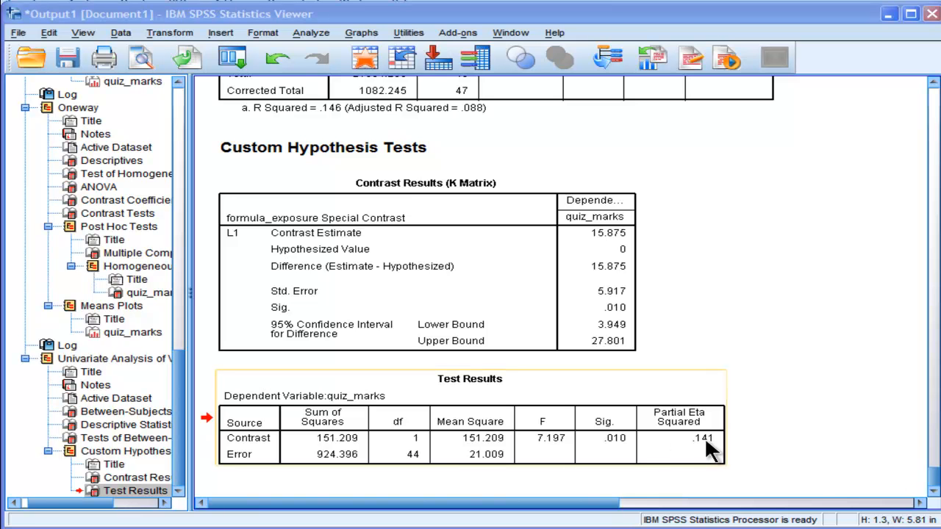
mouse_move(790, 462)
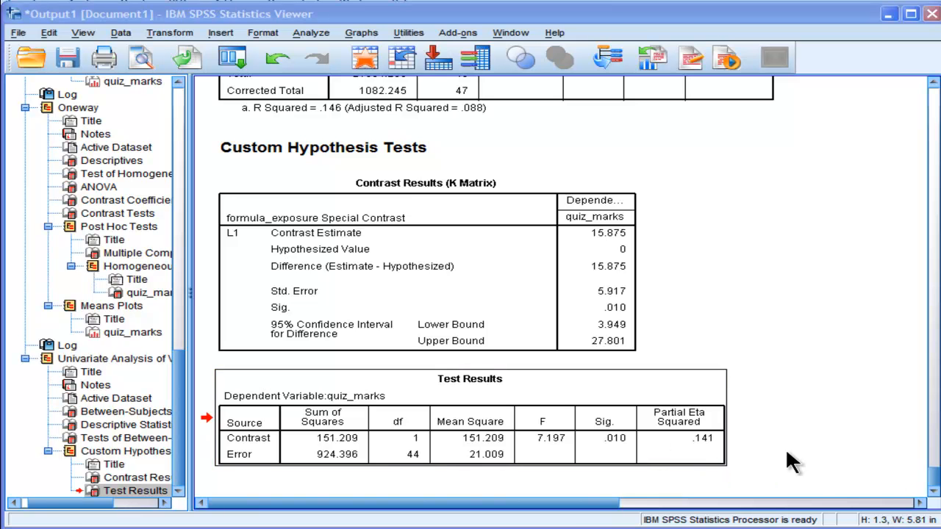
mouse_move(788, 458)
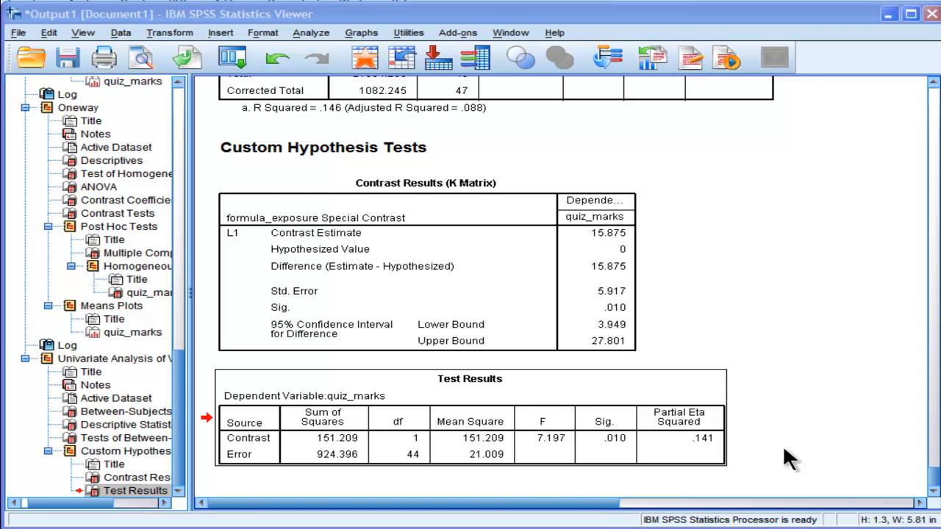
Scroll up to the UNIANOVA syntax containing the SPECIAL(3 1 -1 -3) contrast.
scroll(up, 3)
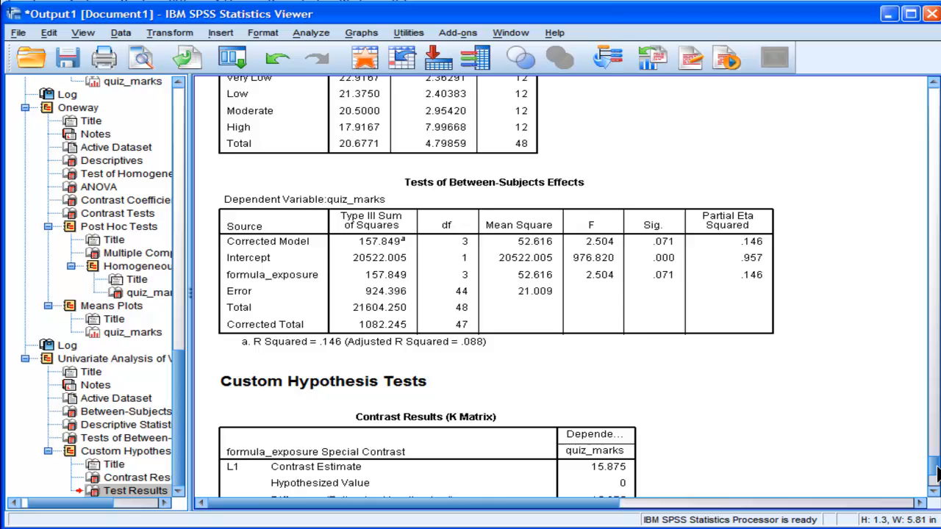
scroll(up, 3)
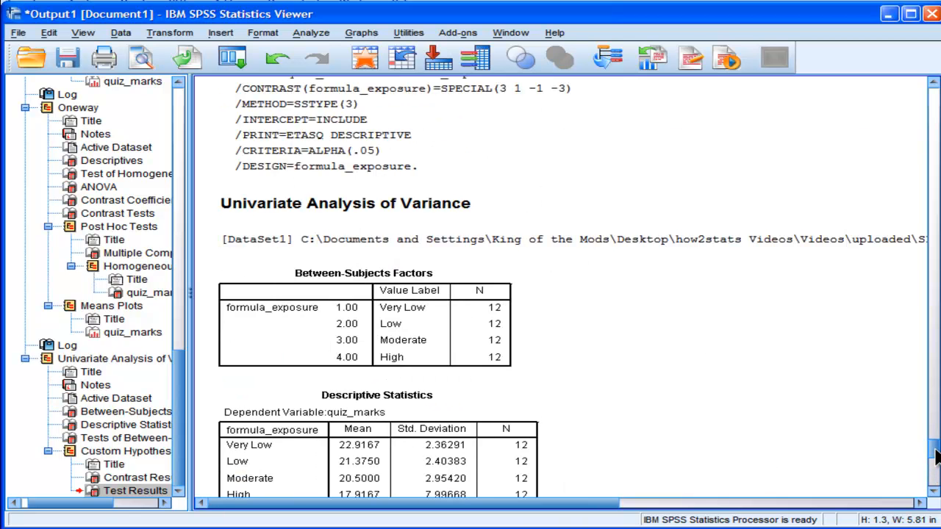